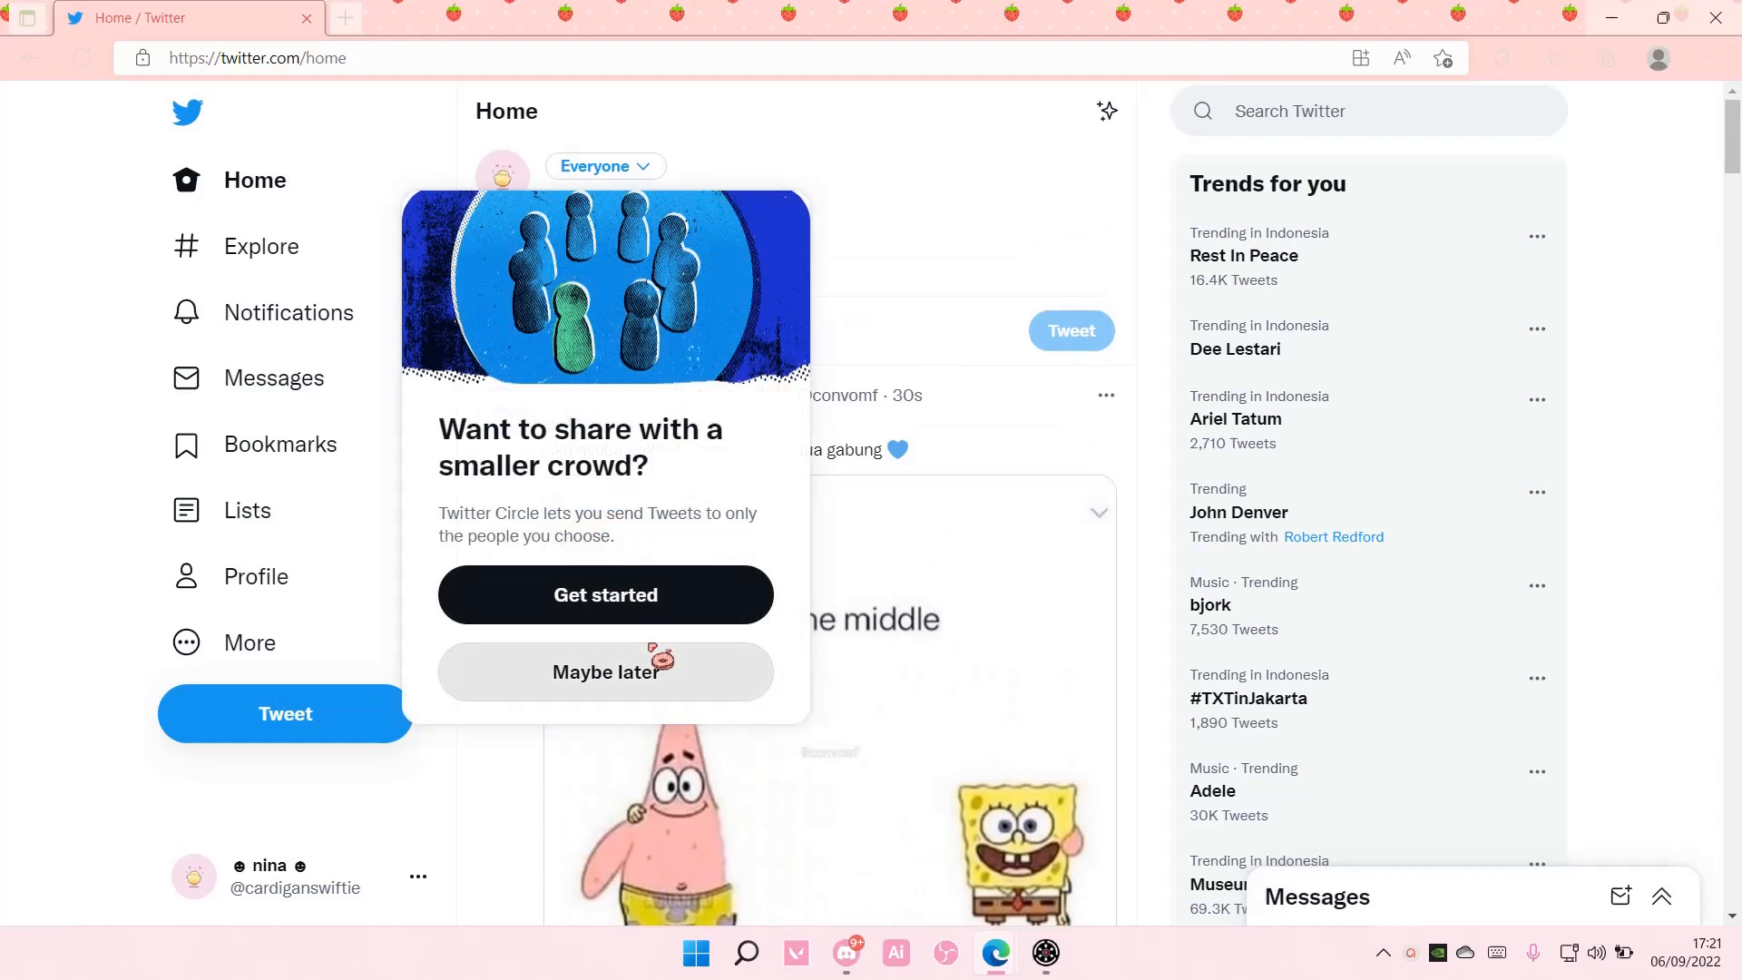
- Dismiss the Twitter Circle prompt and write 'Anything you want.' as the first tweet
{"action": "left_click", "coordinate": [605, 672]}
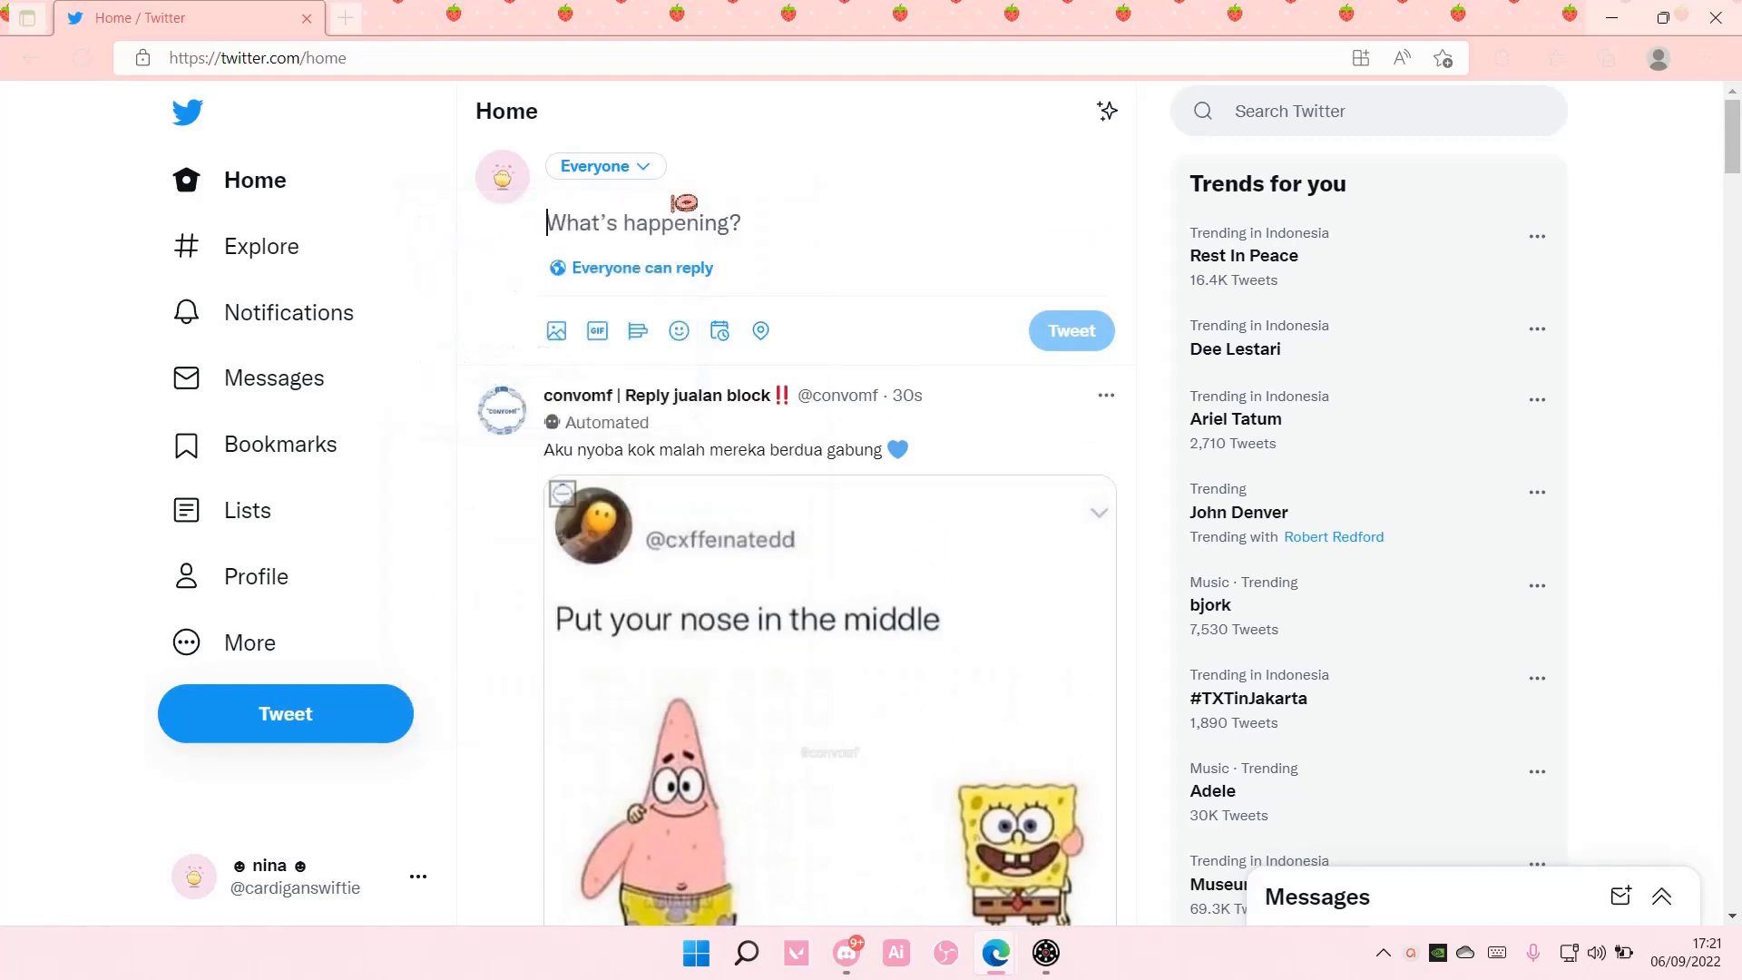
{"action": "type", "text": "Anything you w"}
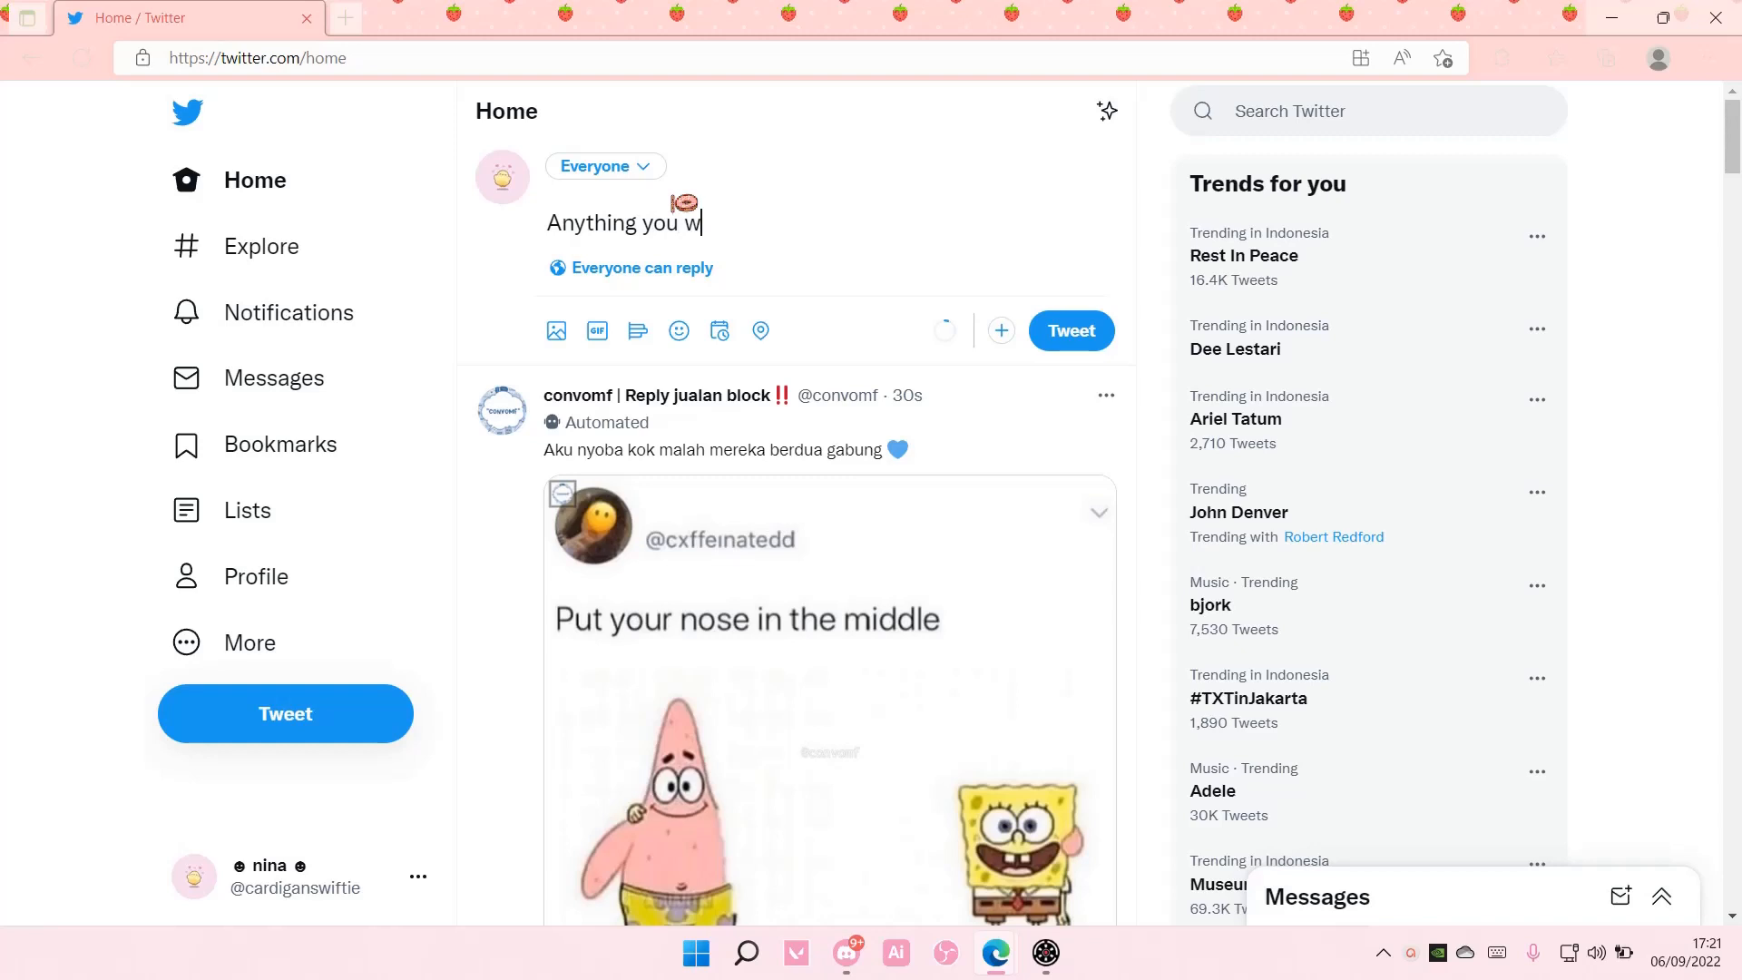
{"action": "type", "text": "ant."}
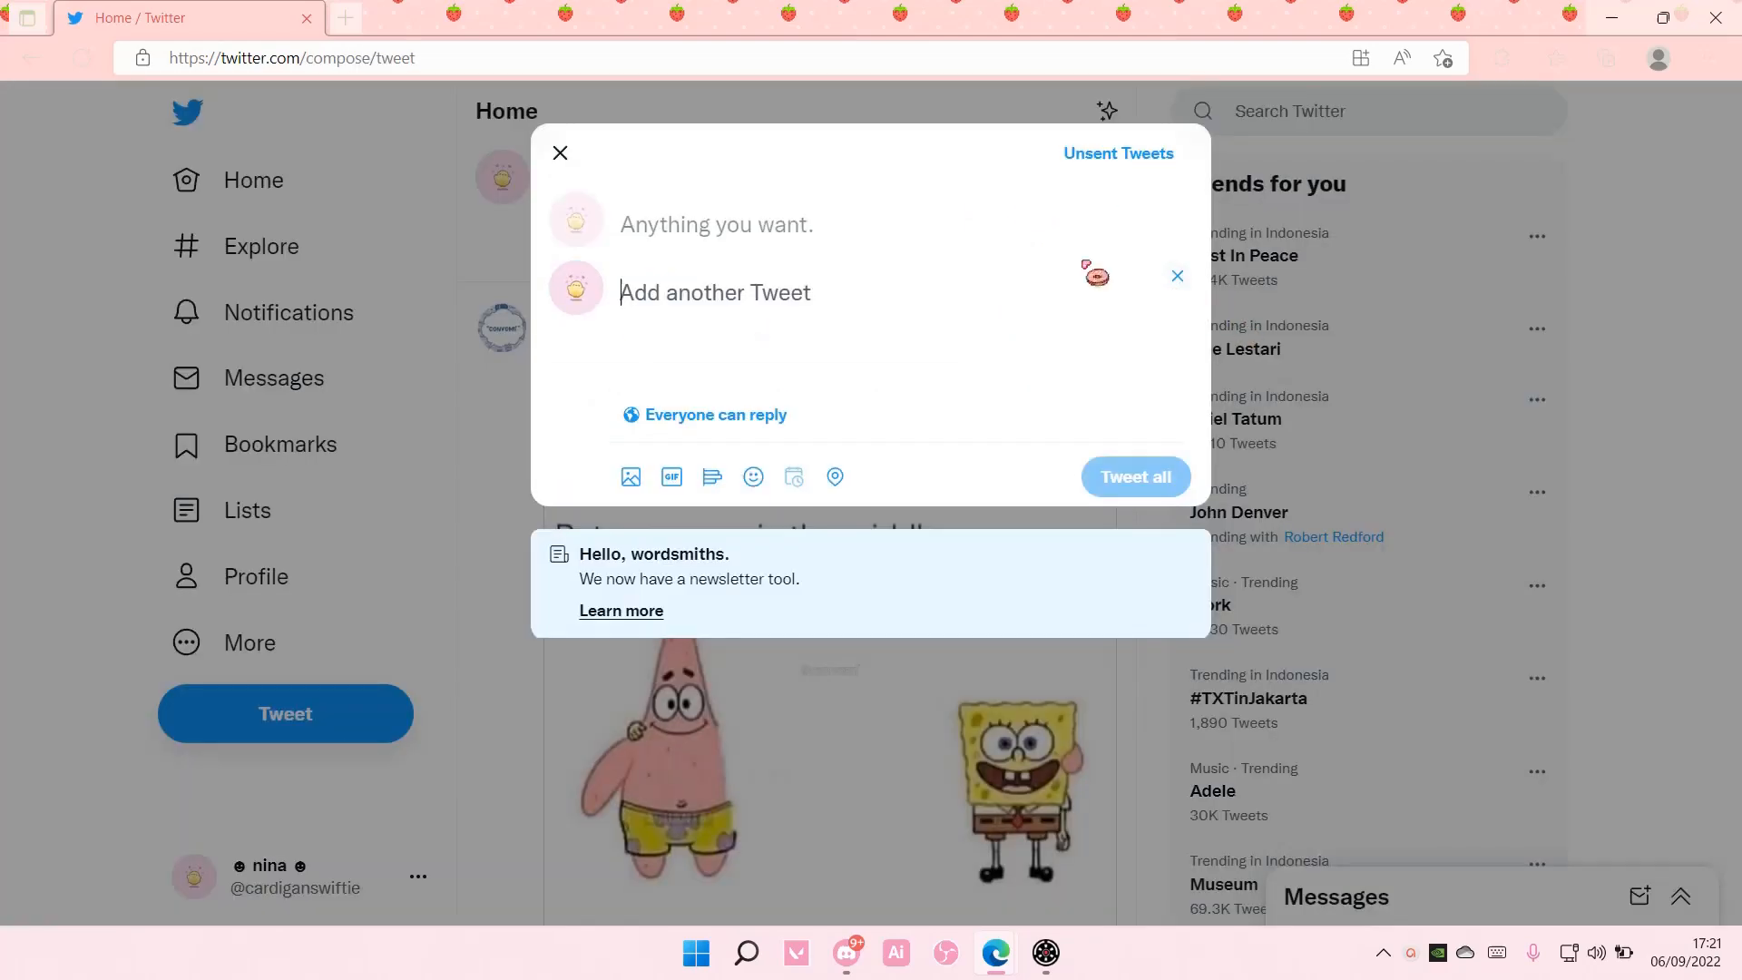
- Write 'hello' and 'my name is nina' as the thread's tweets, adding a third tweet
{"action": "left_click", "coordinate": [560, 153]}
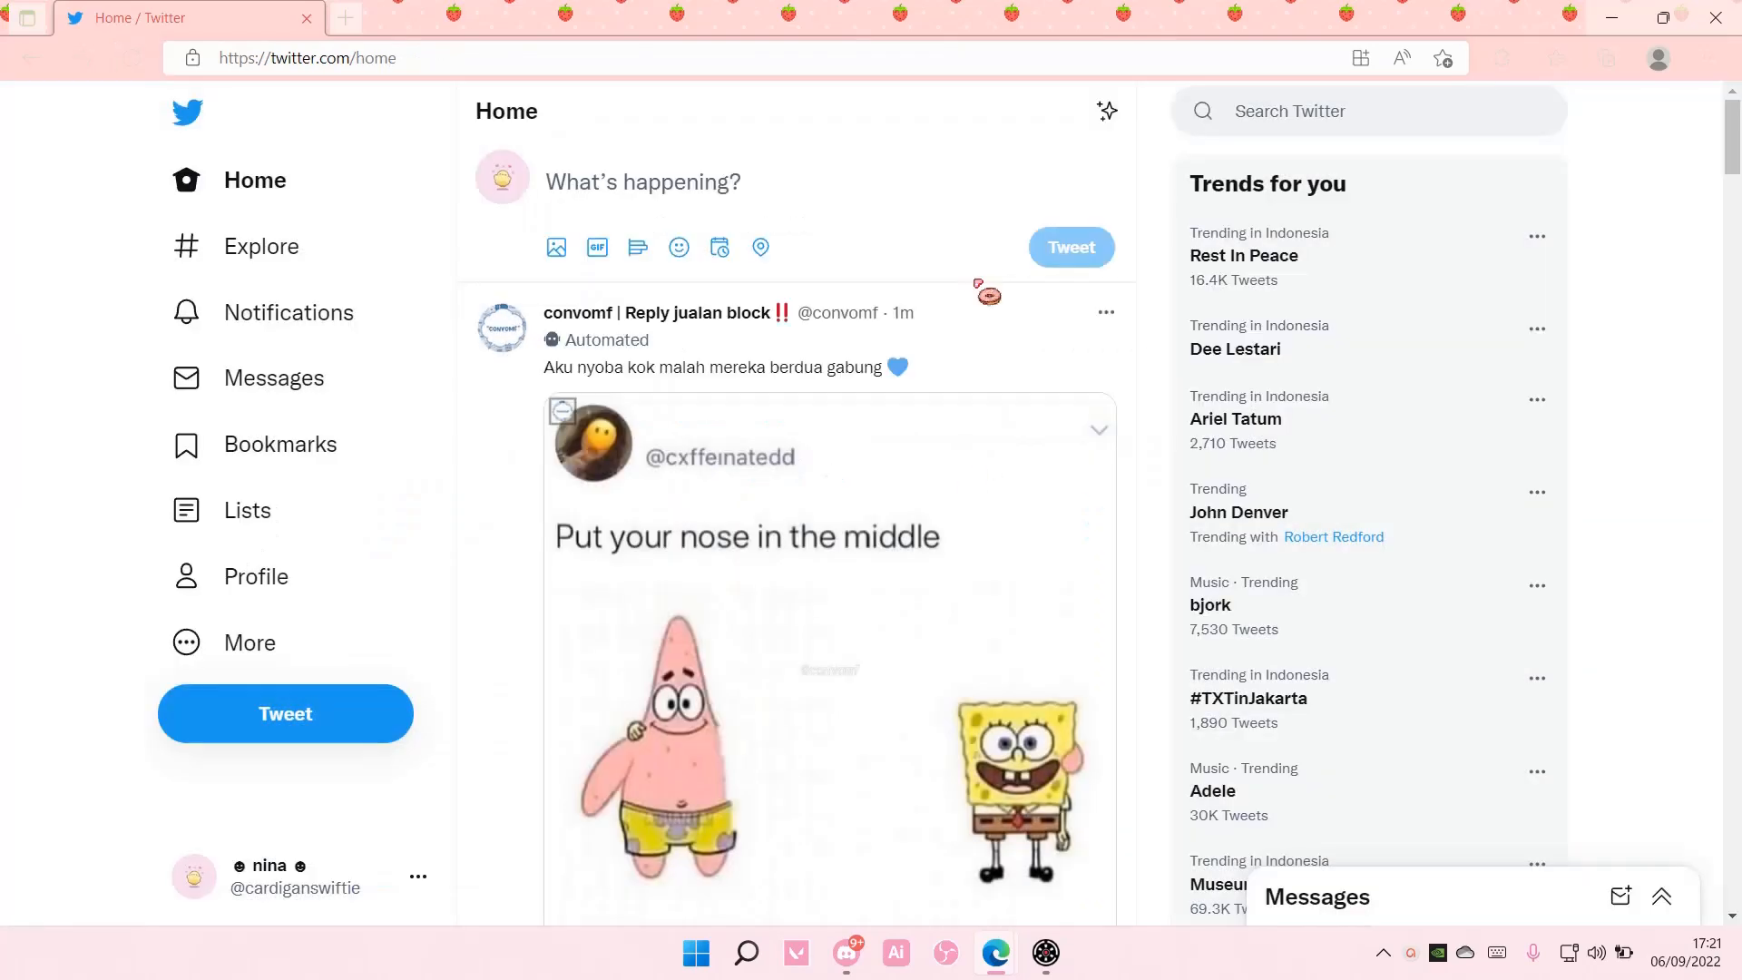
{"action": "type", "text": "hello"}
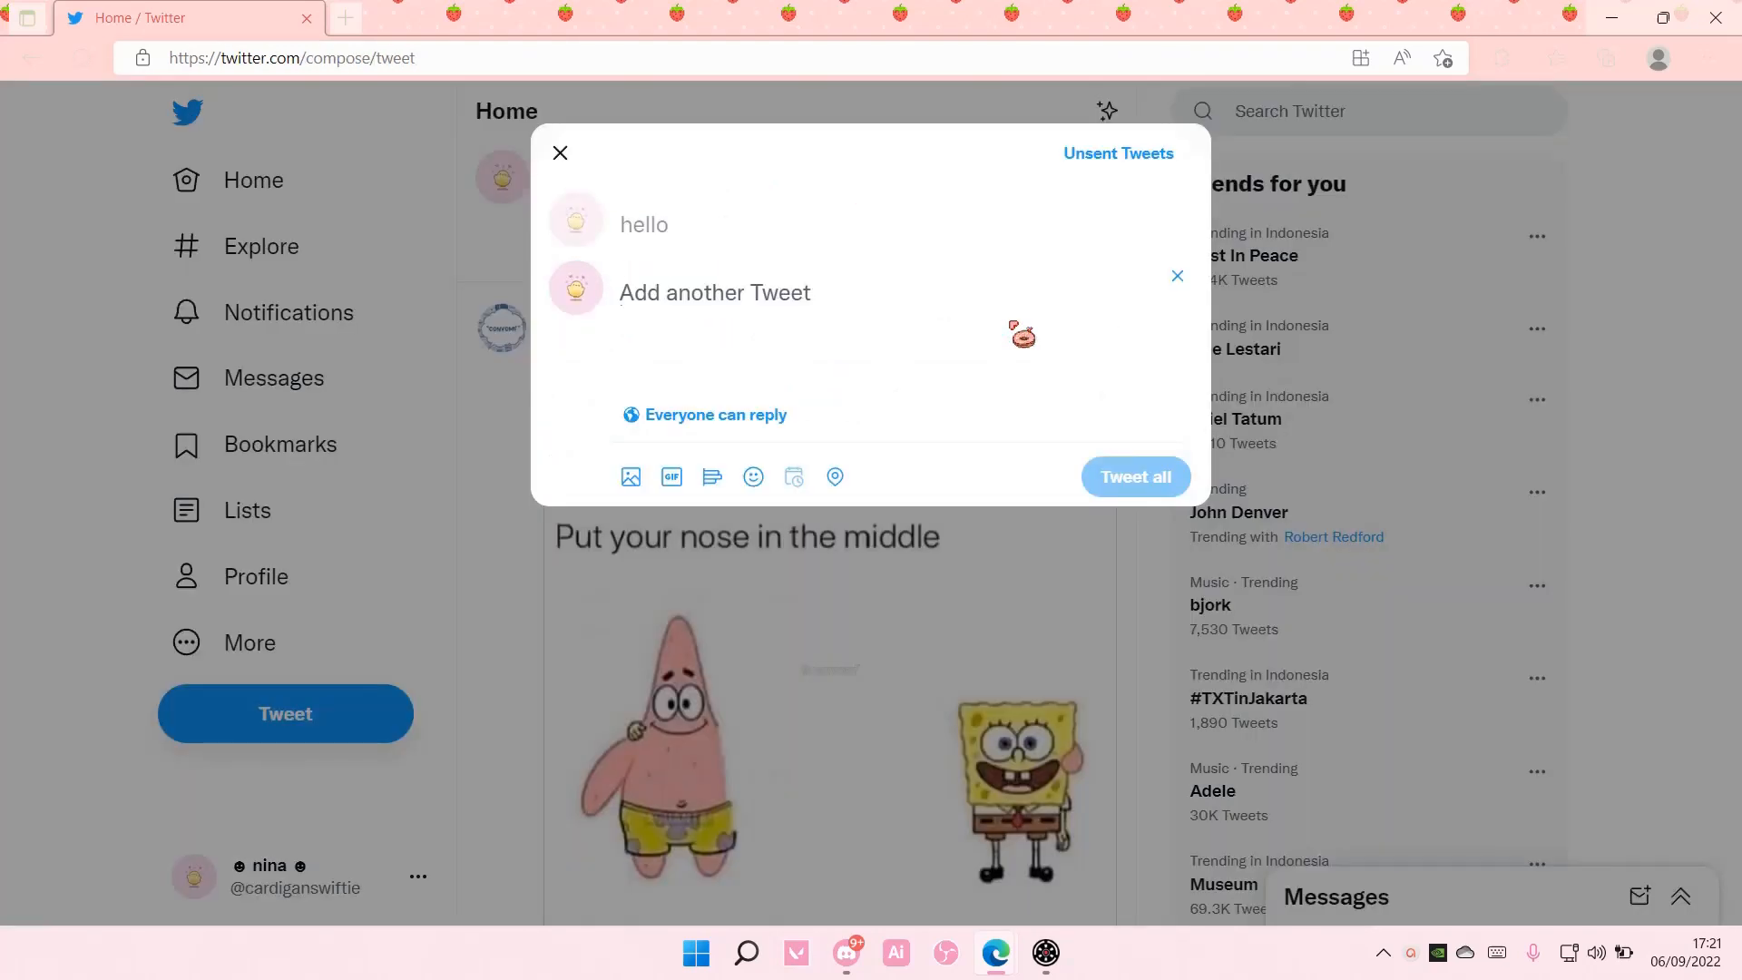
{"action": "type", "text": "my name"}
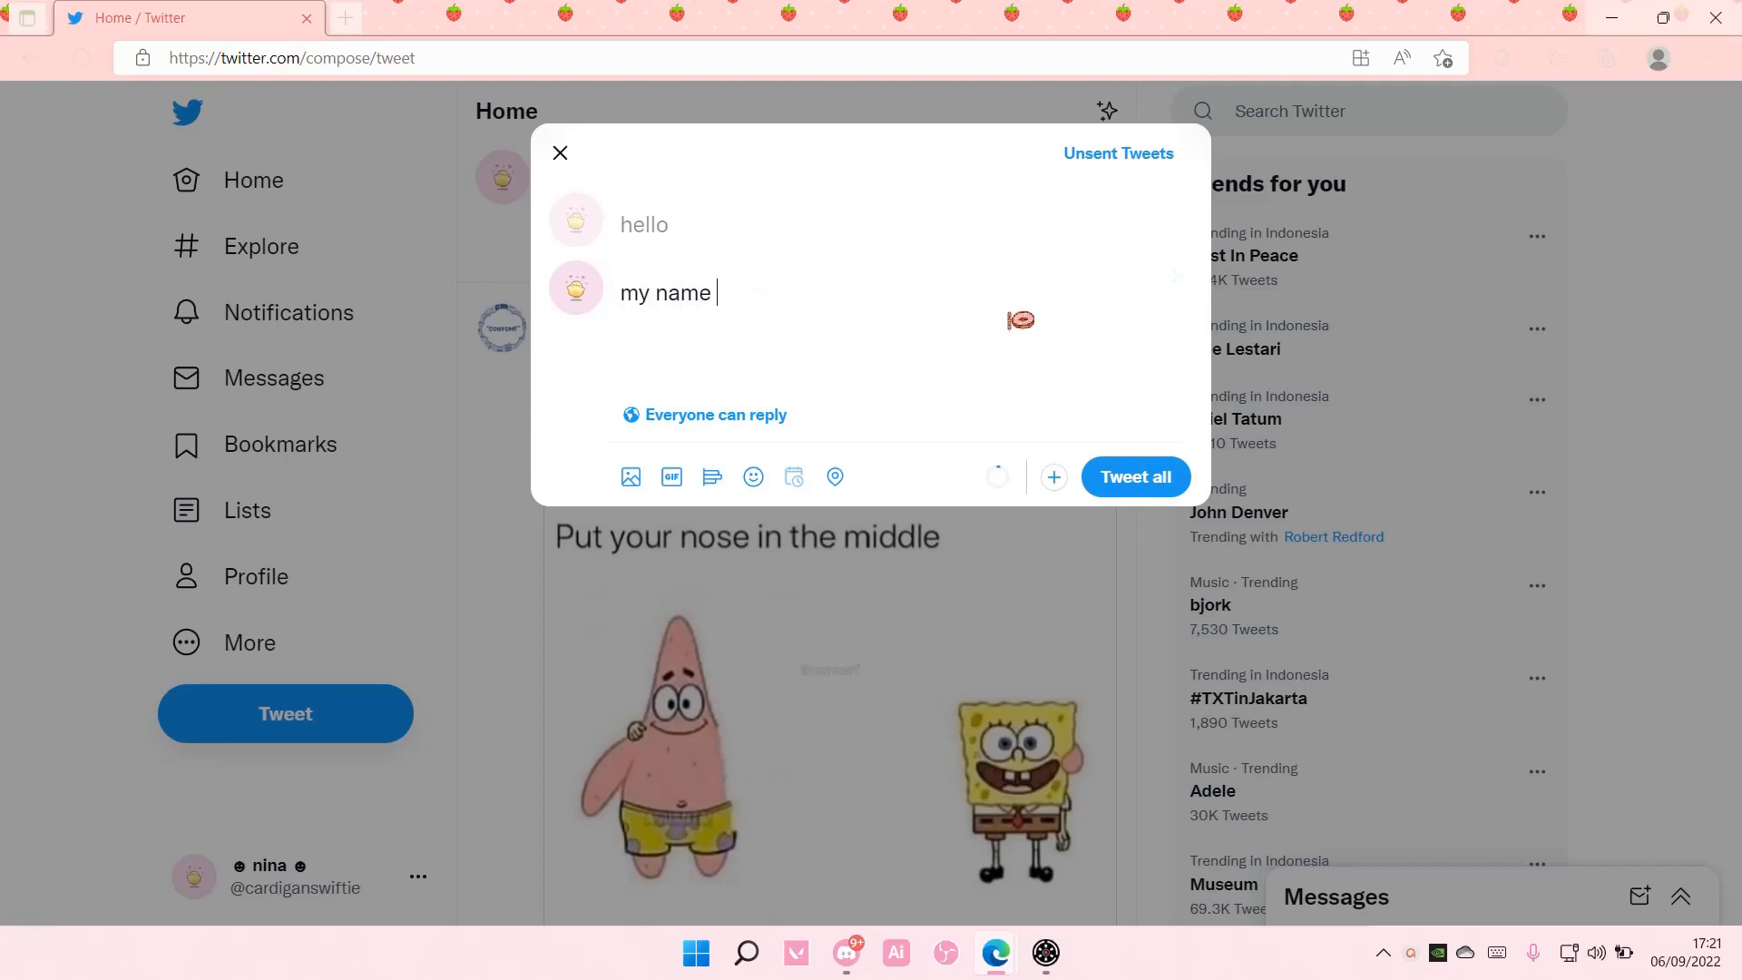
{"action": "type", "text": "is nina"}
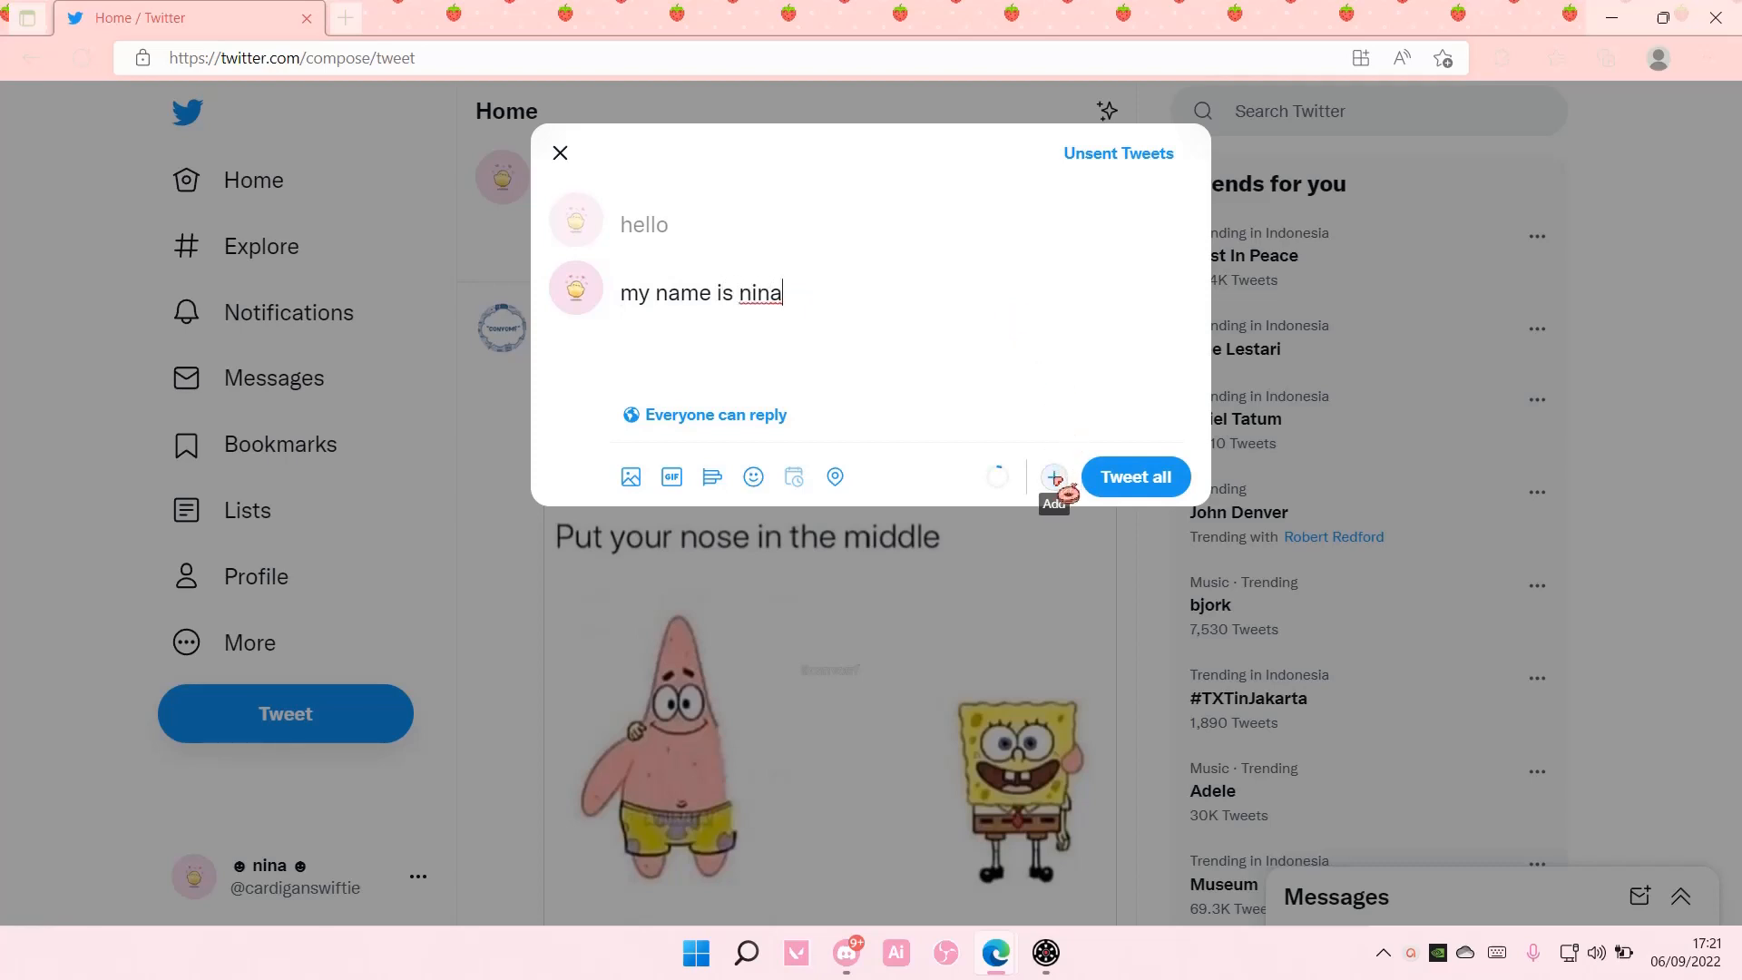
{"action": "left_click", "coordinate": [1053, 476]}
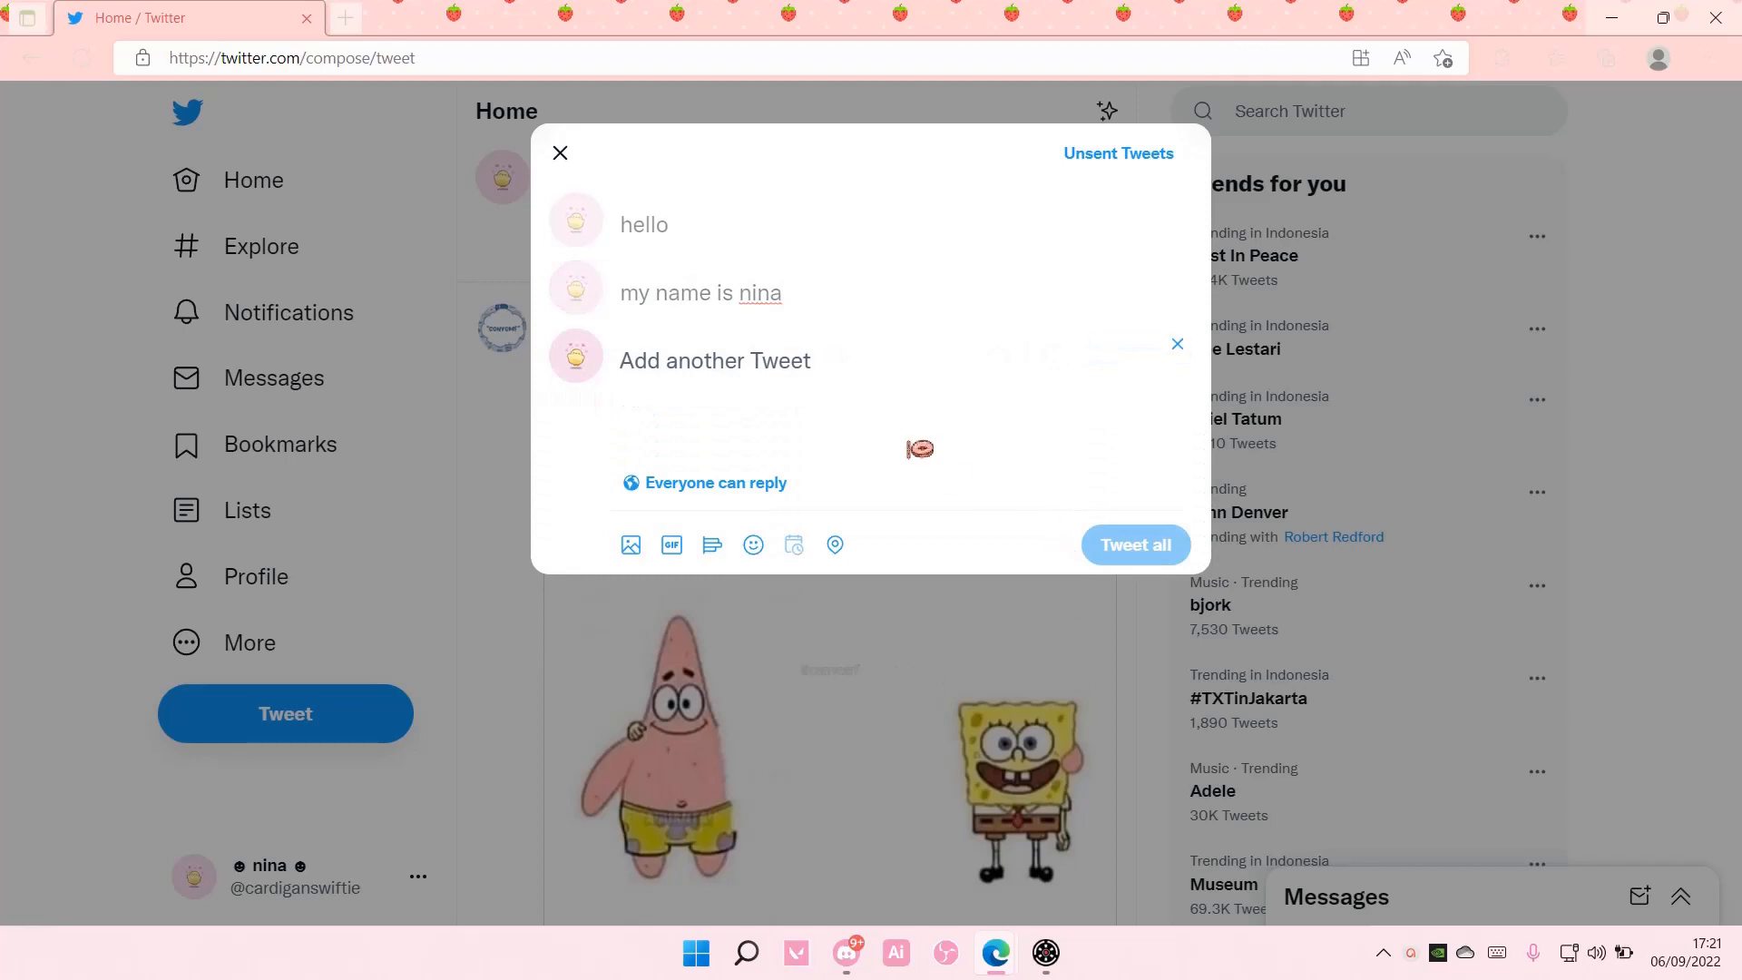
{"action": "mouse_move", "coordinate": [1030, 385]}
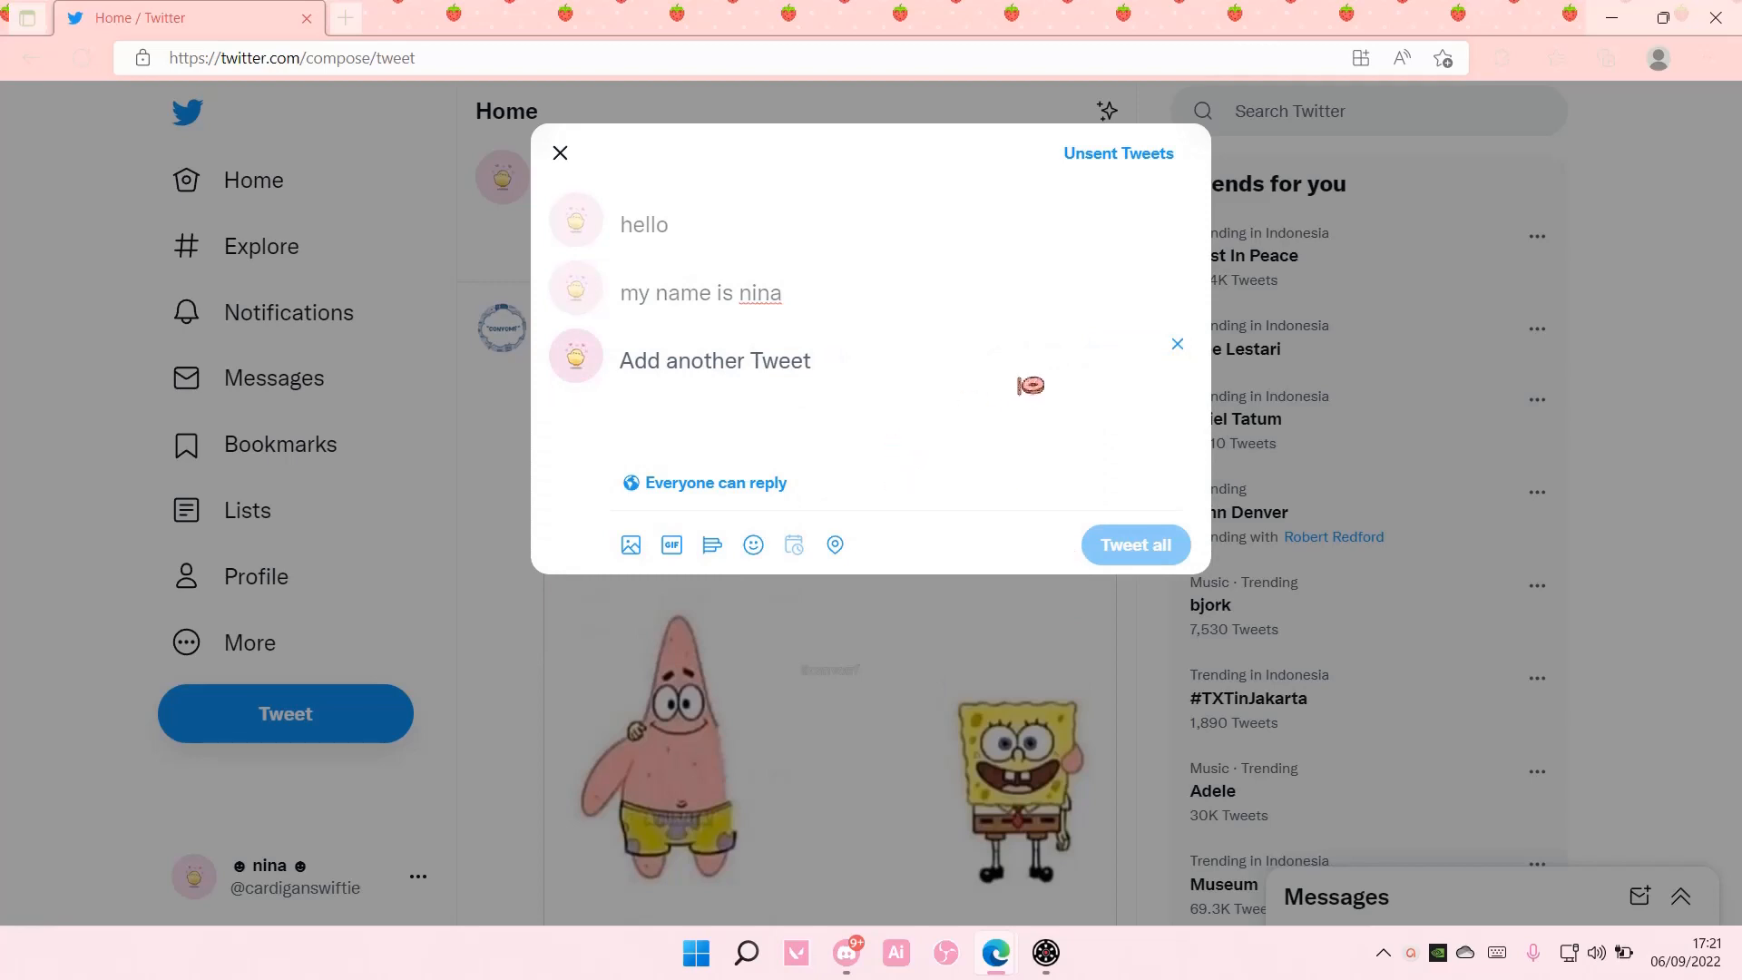